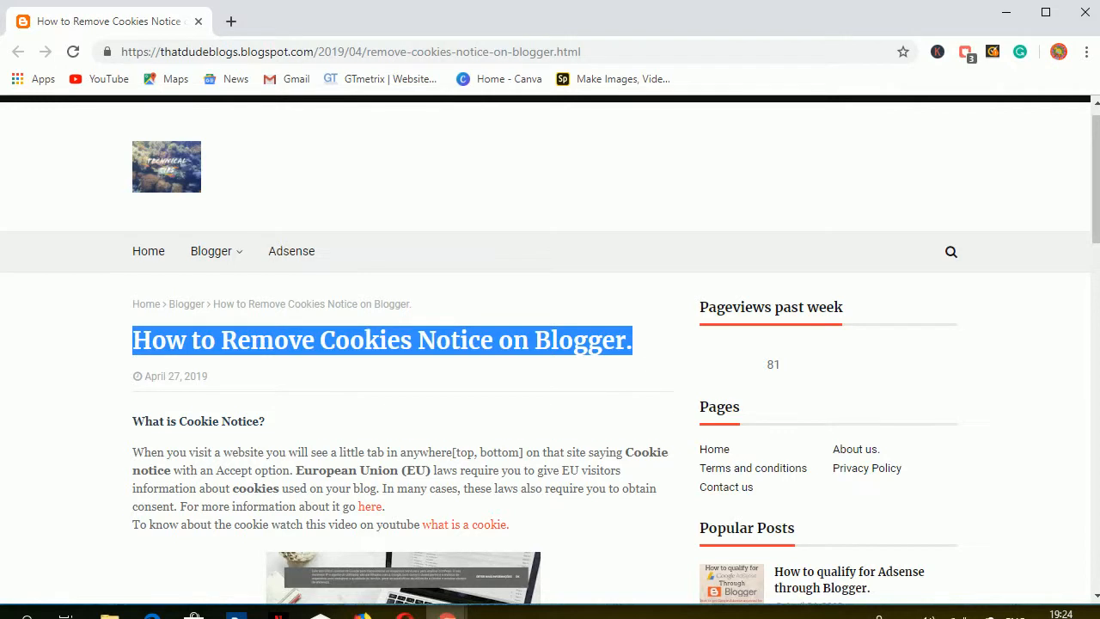
- Select the <script>cookieChoices = {};</script> snippet in the blog post
scroll(down, 3)
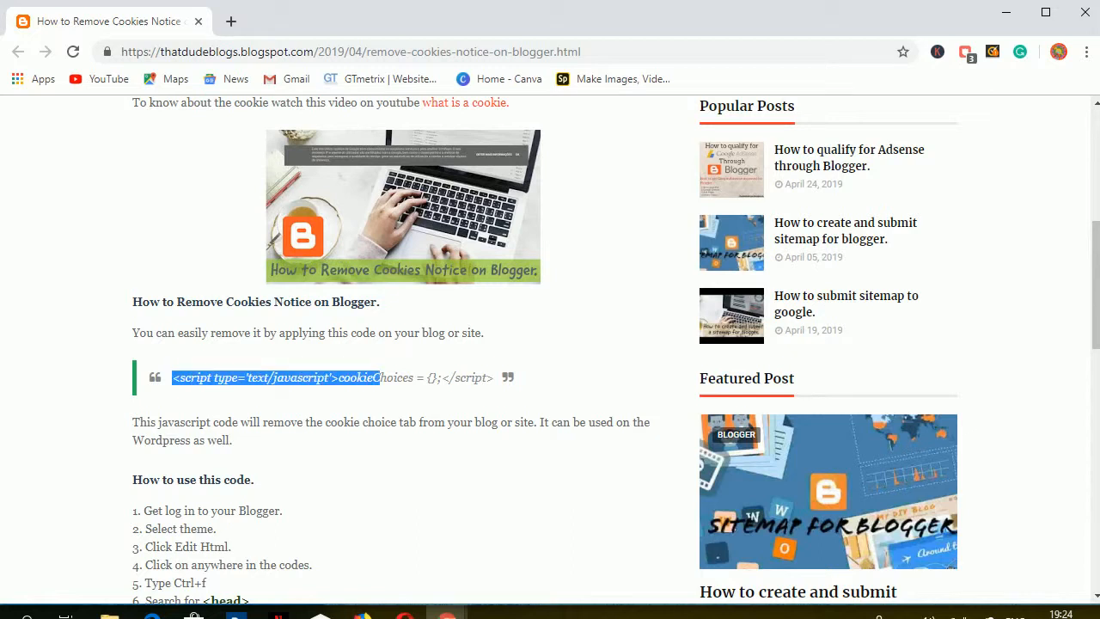
drag(374, 377, 485, 377)
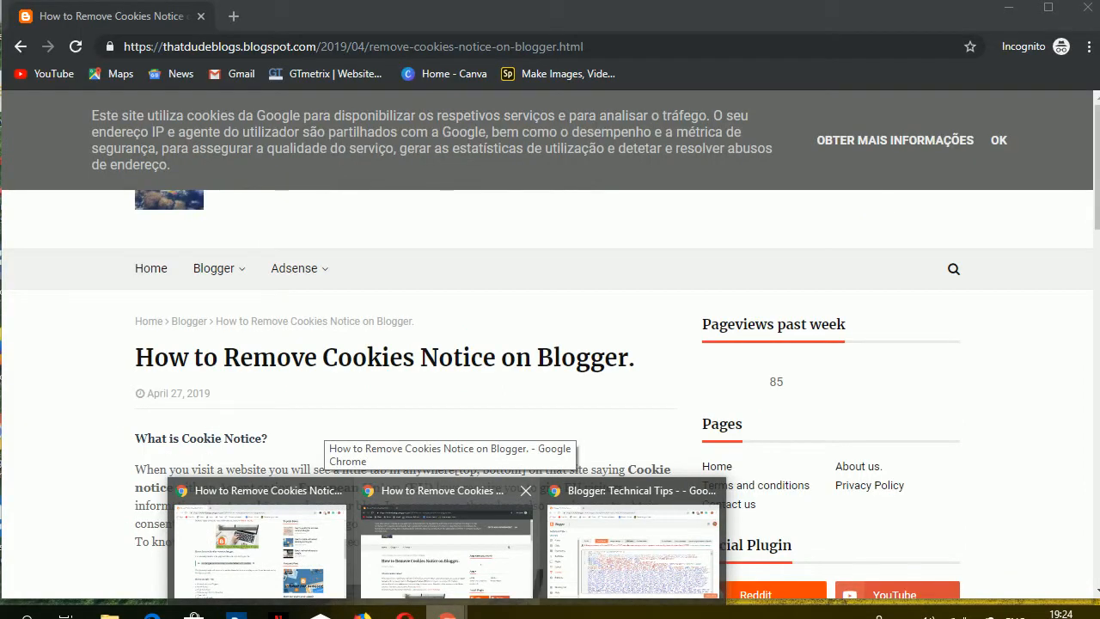
- In the Technical Tips Blogger dashboard, show all posts, then go to Theme
click(632, 550)
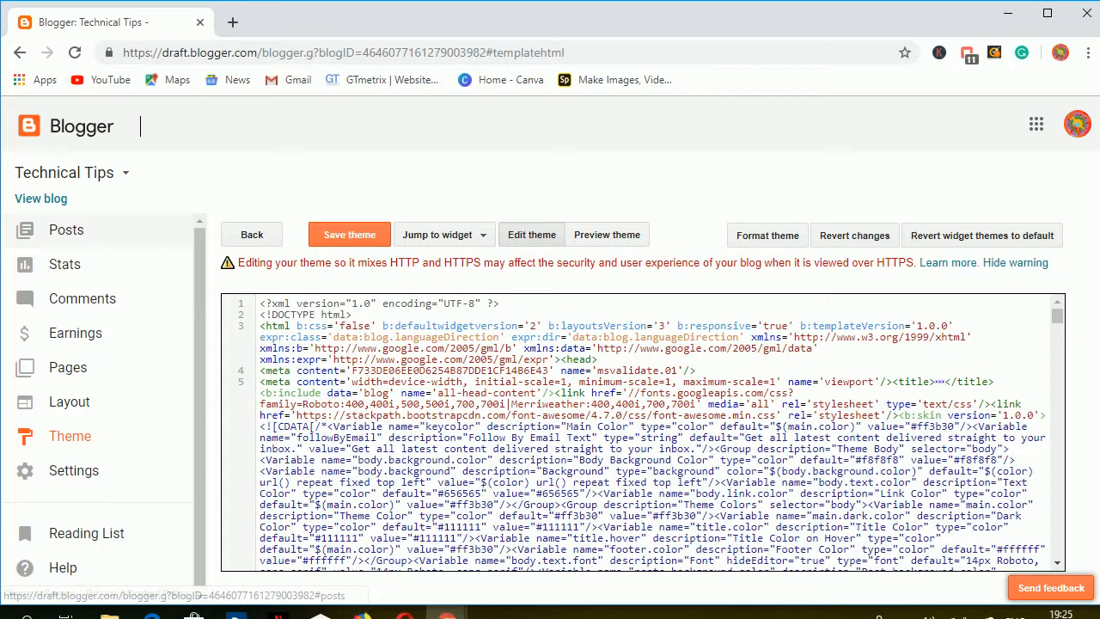
click(66, 230)
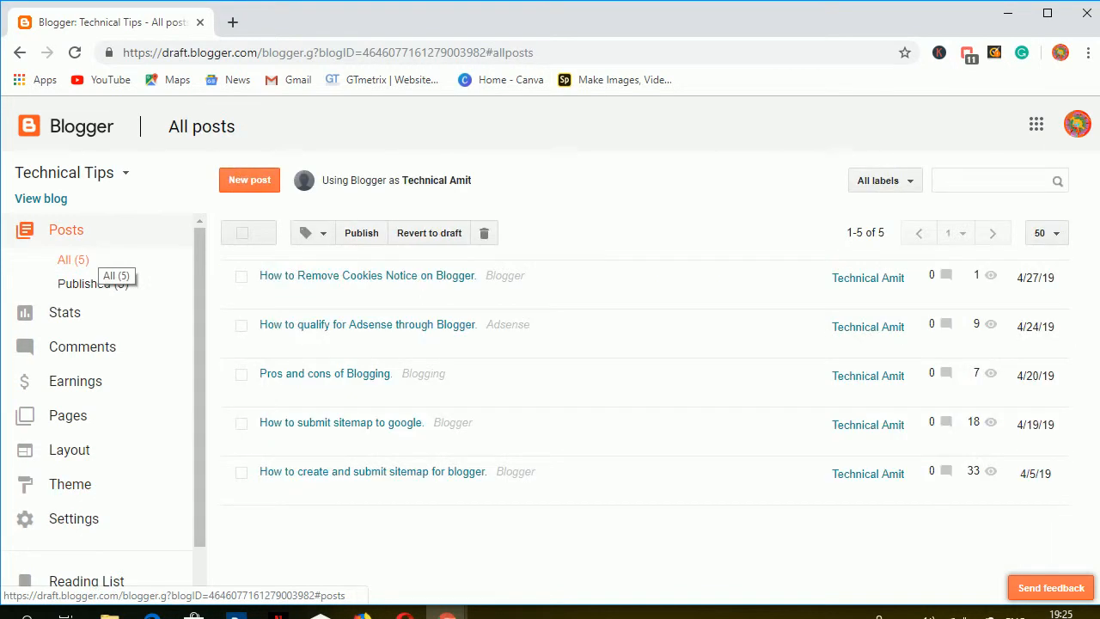
mouse_move(70, 483)
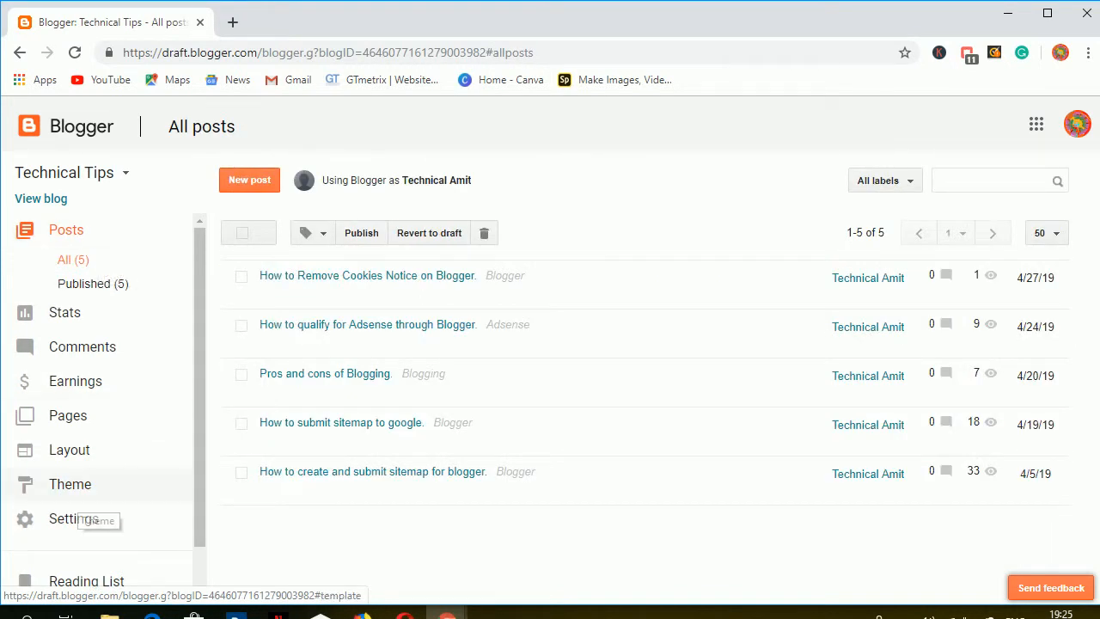
click(69, 484)
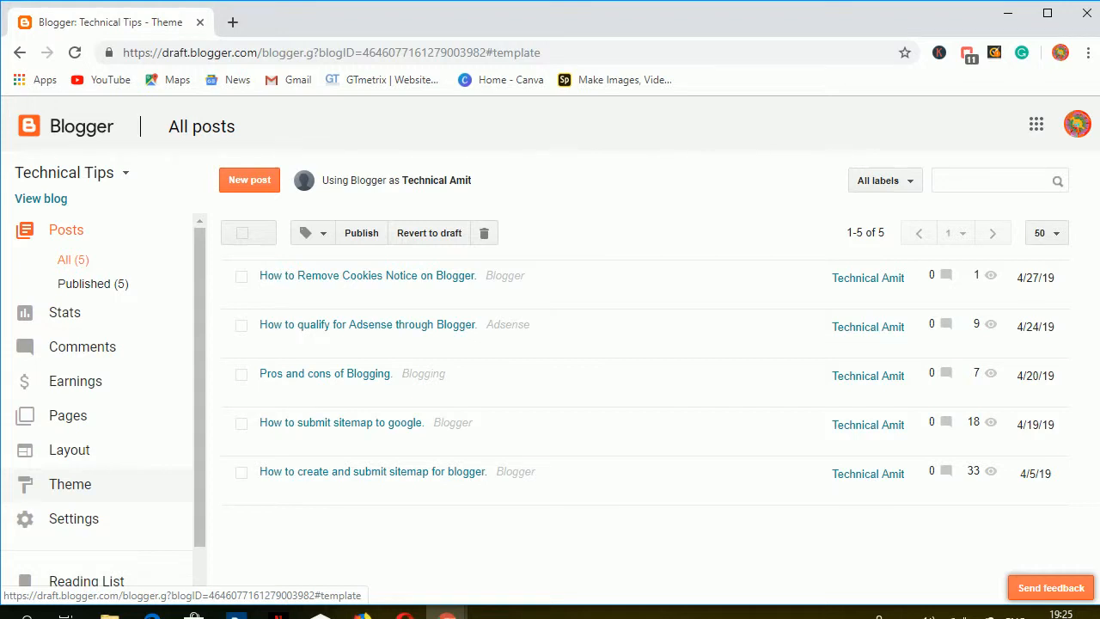
- Open the theme's Edit HTML code and place the cursor right after <head>
click(70, 484)
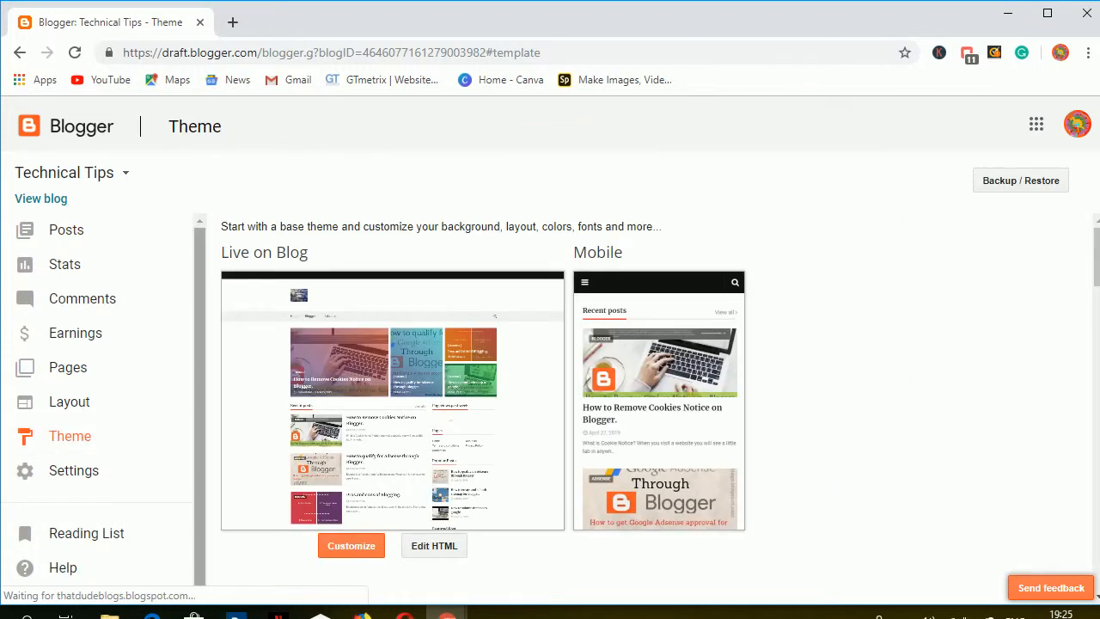
click(433, 545)
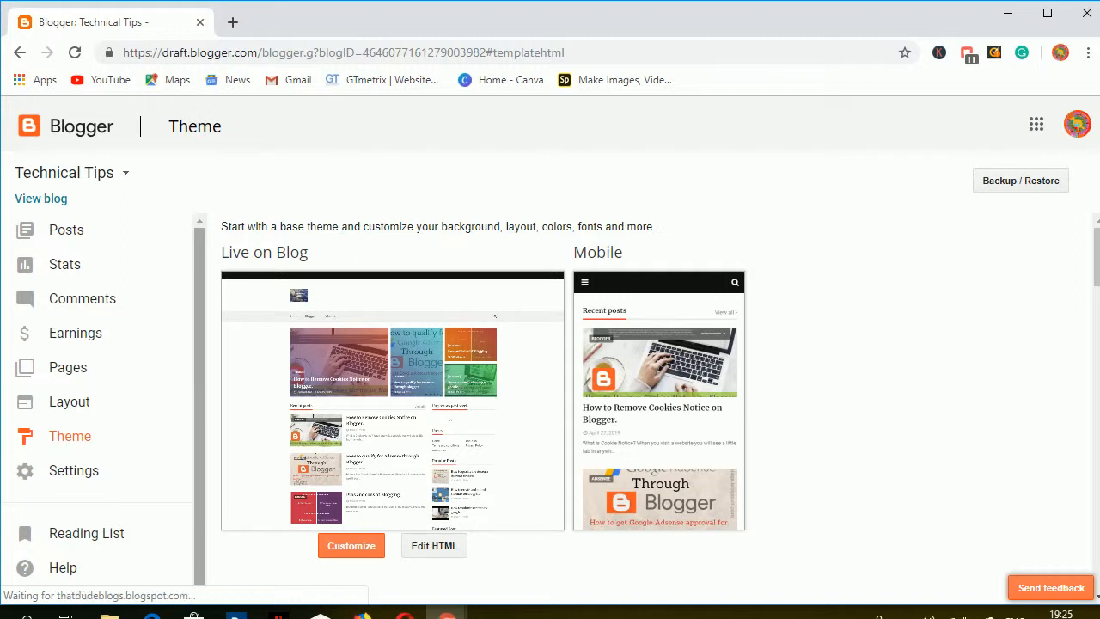
click(434, 545)
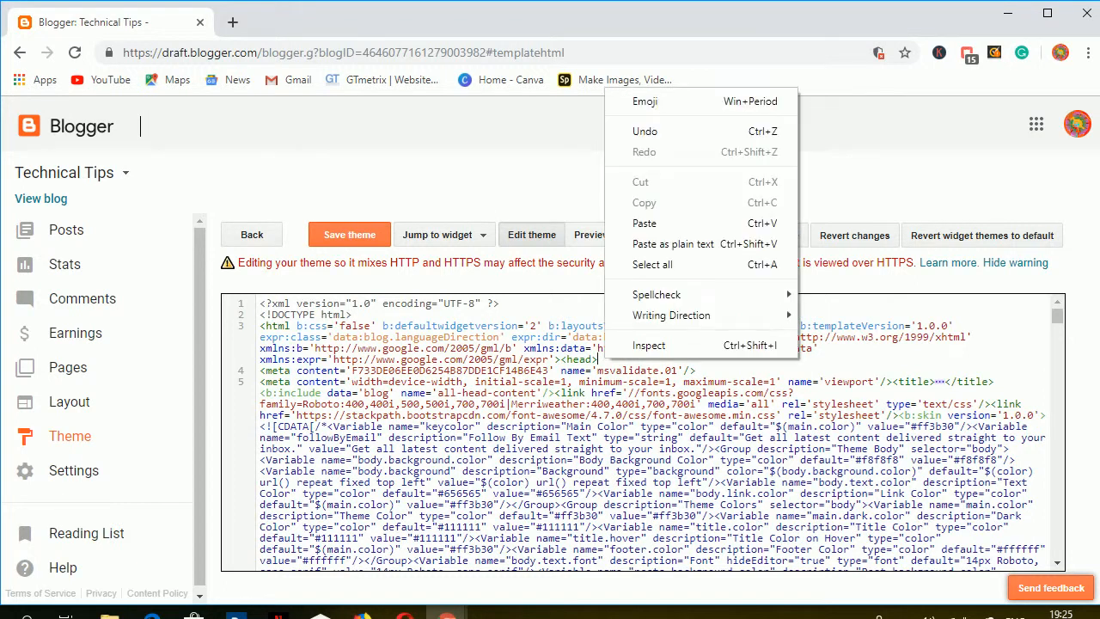
- Paste the cookieChoices script immediately after the <head> tag
click(643, 223)
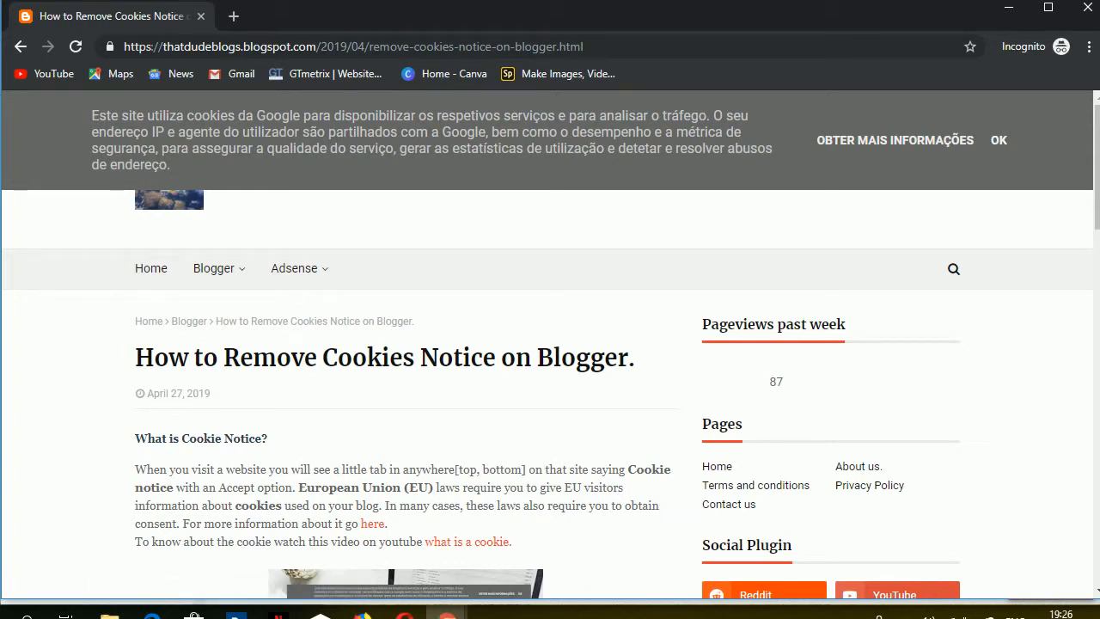
- Dismiss the cookie consent banner on the incognito post with OK
click(998, 140)
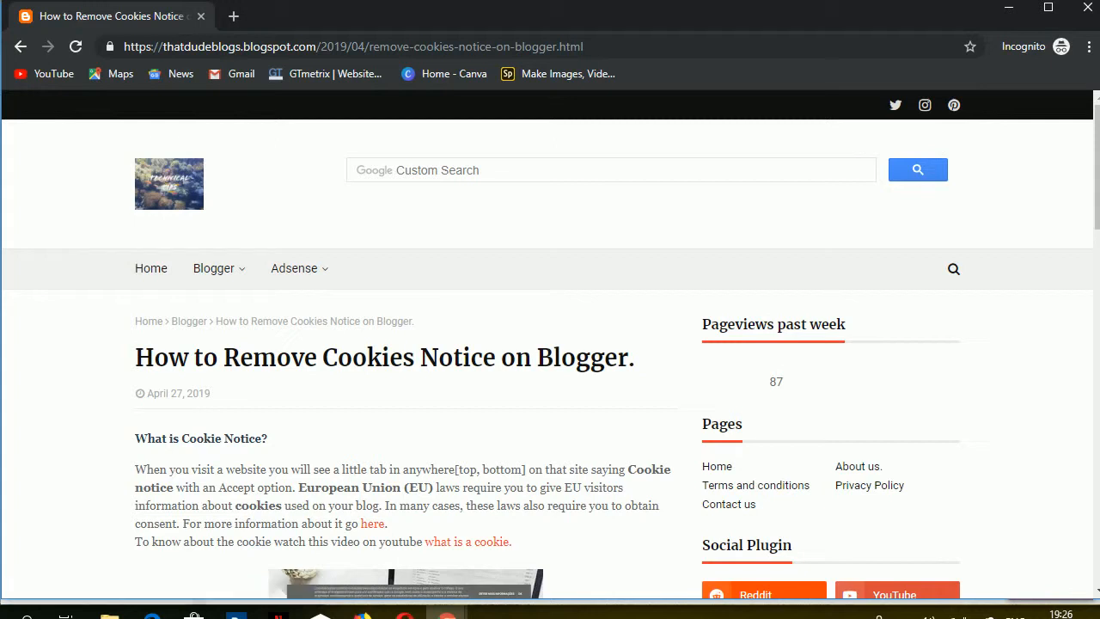
mouse_move(448, 614)
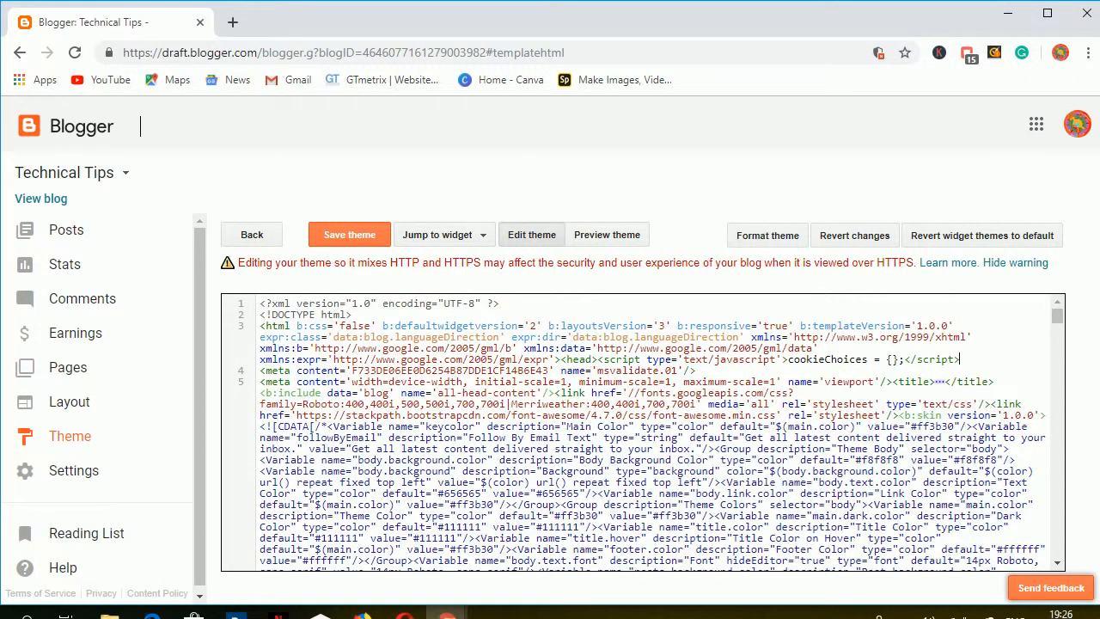
- Save the theme containing the cookieChoices script and return to the private window
click(349, 234)
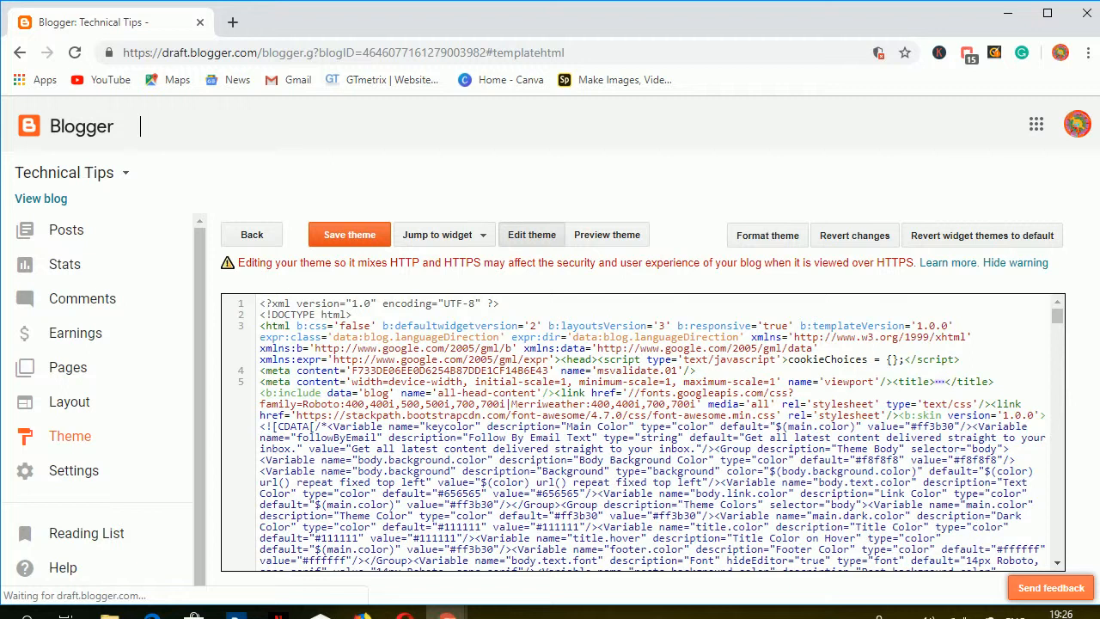
click(349, 235)
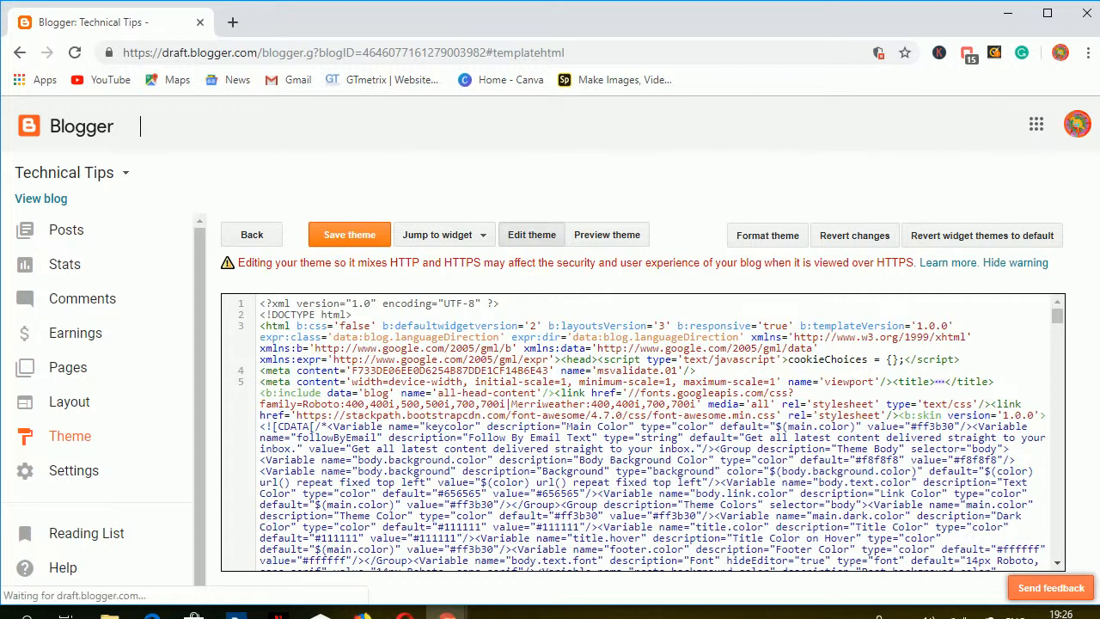
mouse_move(40, 198)
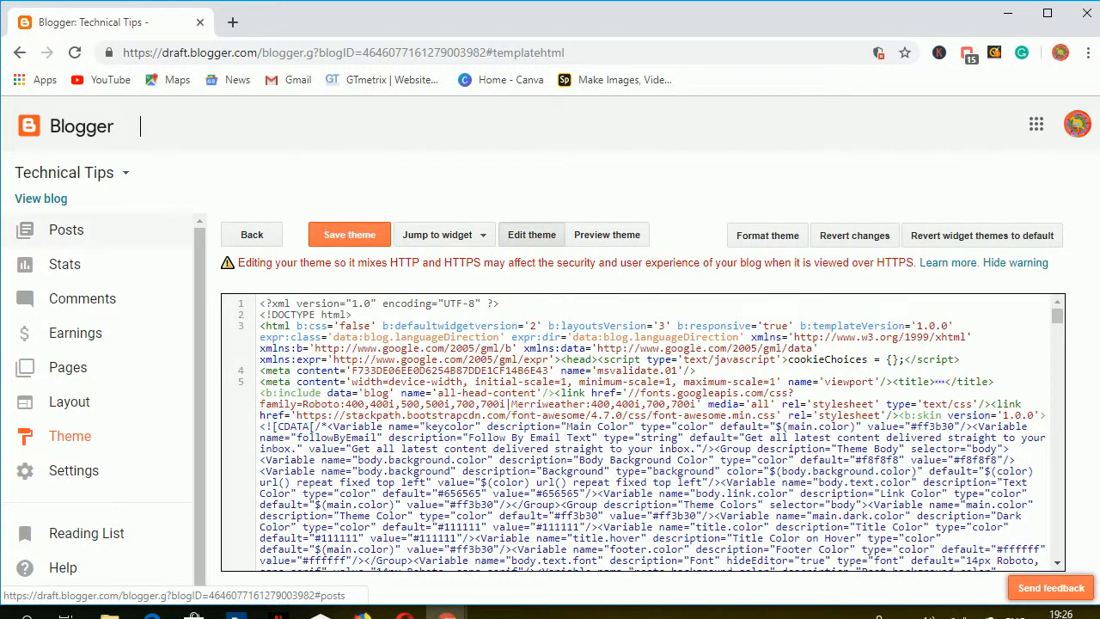
click(66, 230)
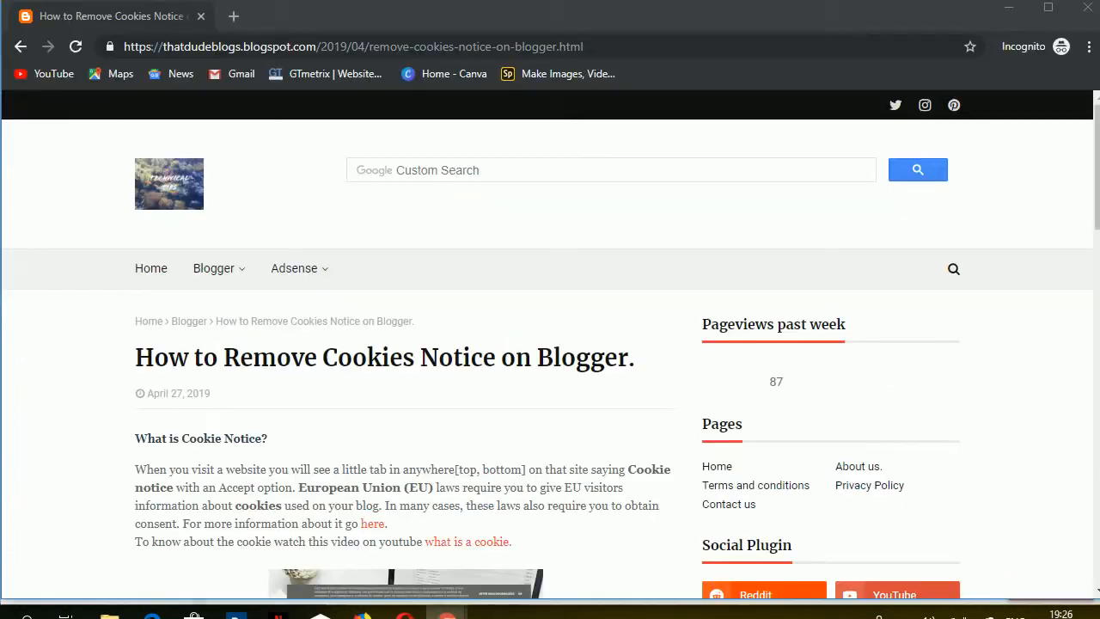
- Open the blog home in a new tab, reload the post bannerless, then close it
click(233, 15)
text(https://thatdudeblogs.blogspot.com)
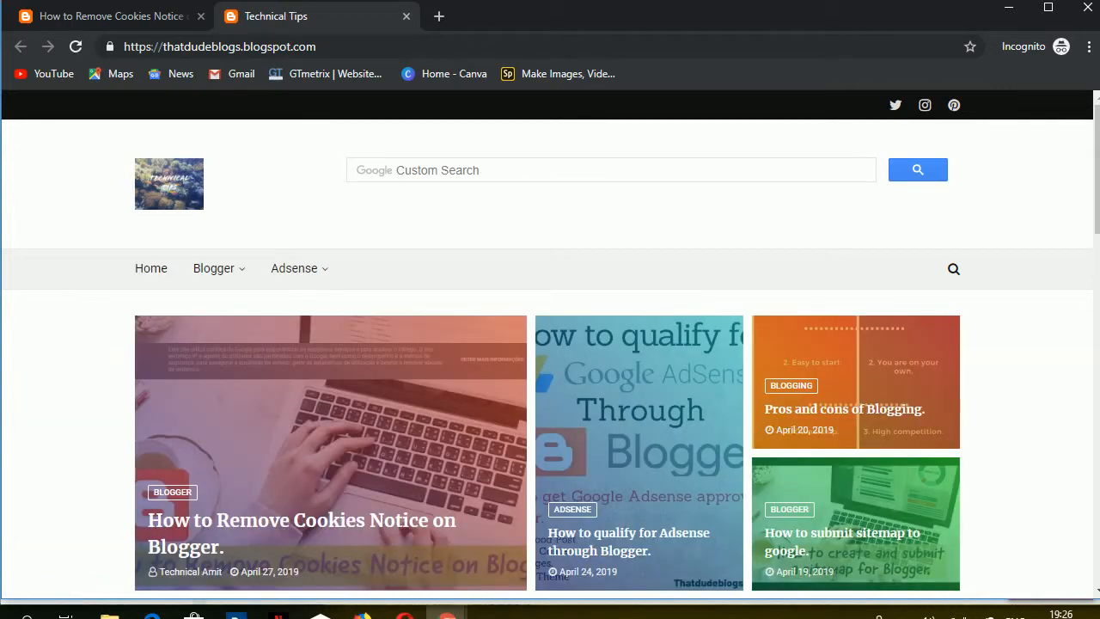
click(300, 520)
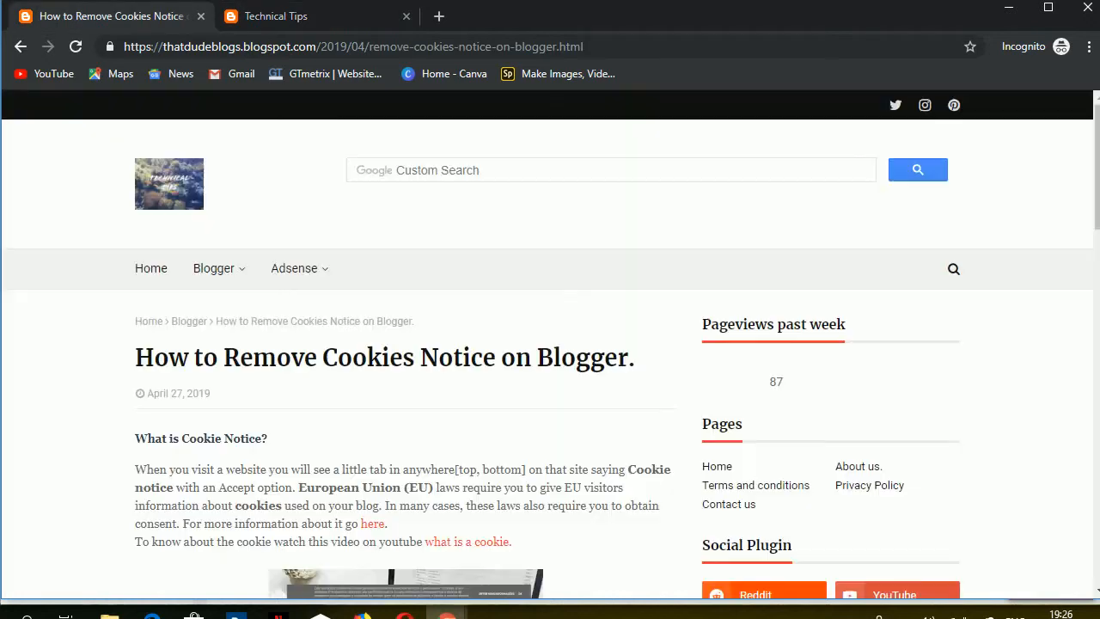
click(75, 46)
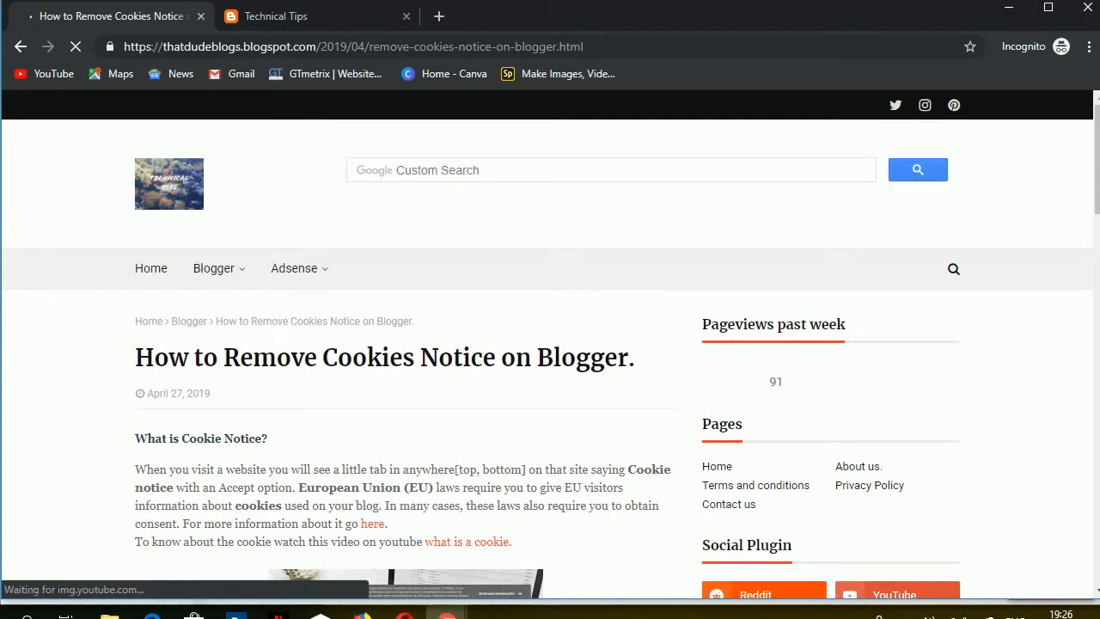
click(199, 15)
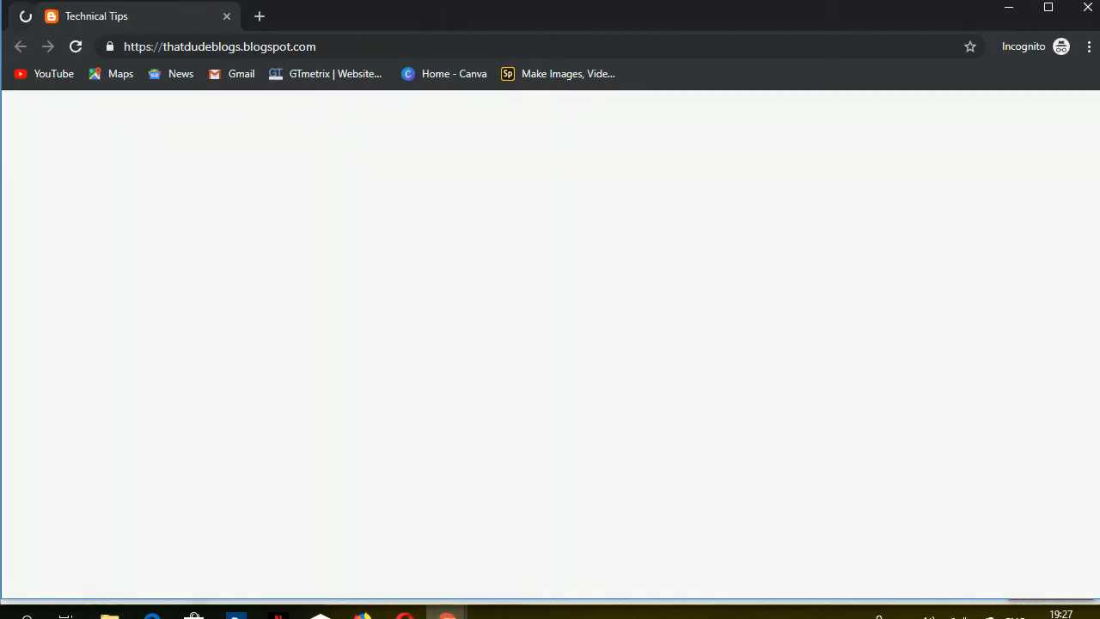